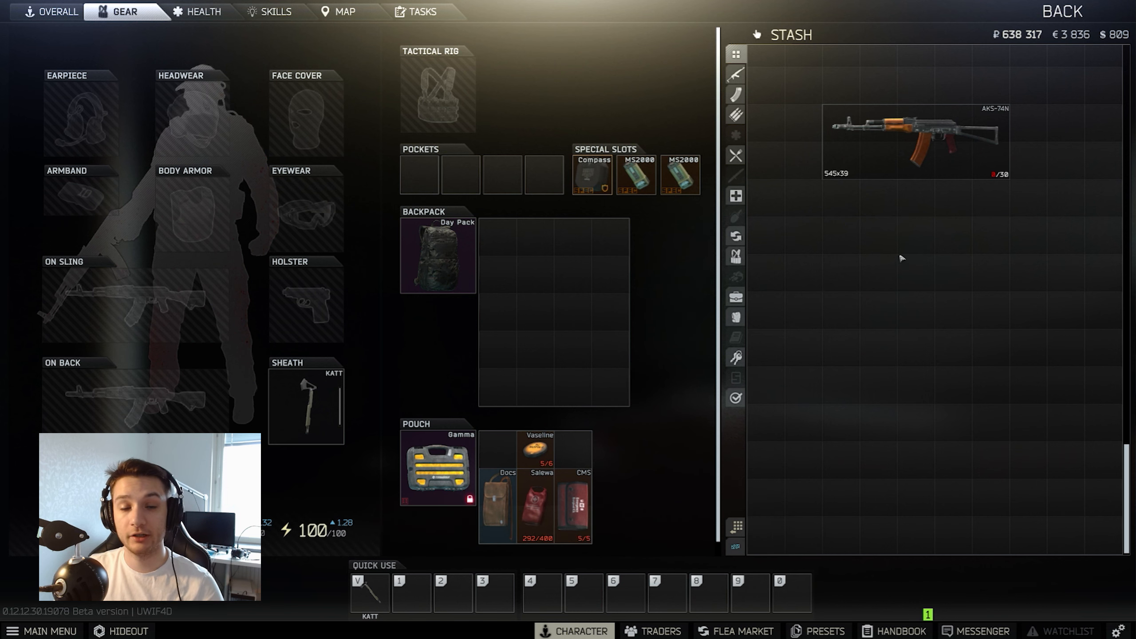
pyautogui.moveTo(914, 233)
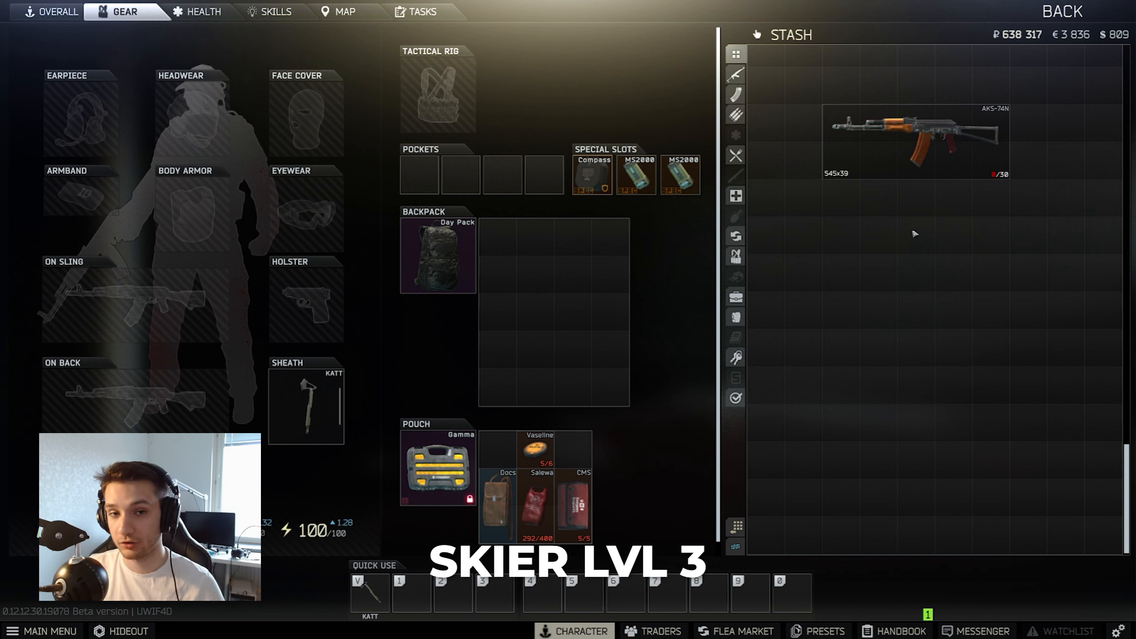
pyautogui.moveTo(862, 296)
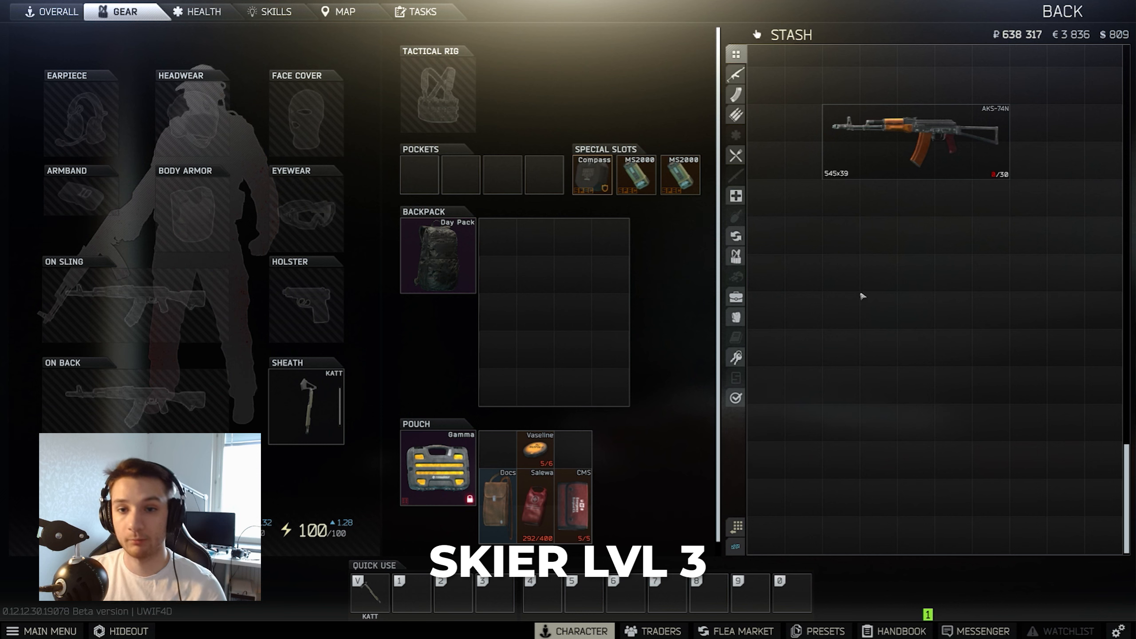
pyautogui.moveTo(867, 305)
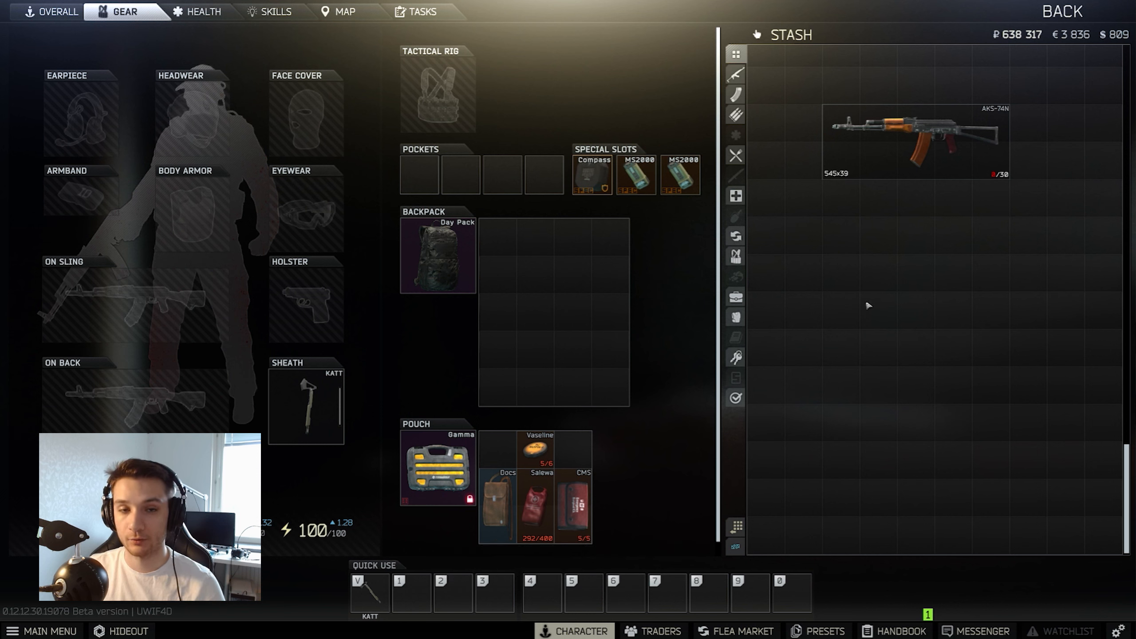
pyautogui.moveTo(885, 279)
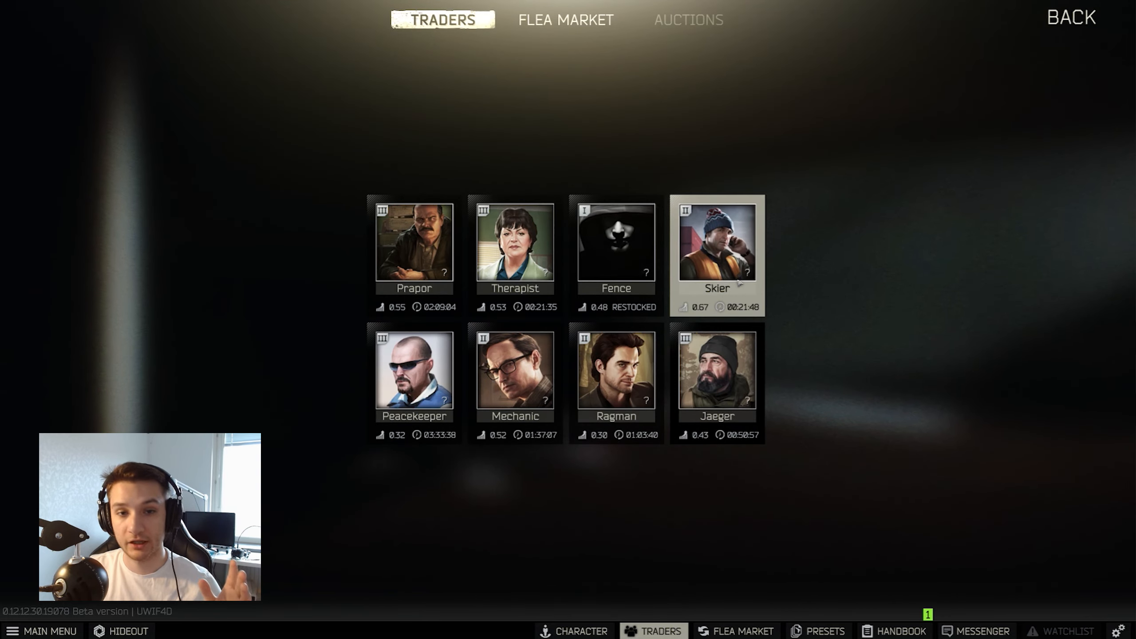
pyautogui.click(715, 240)
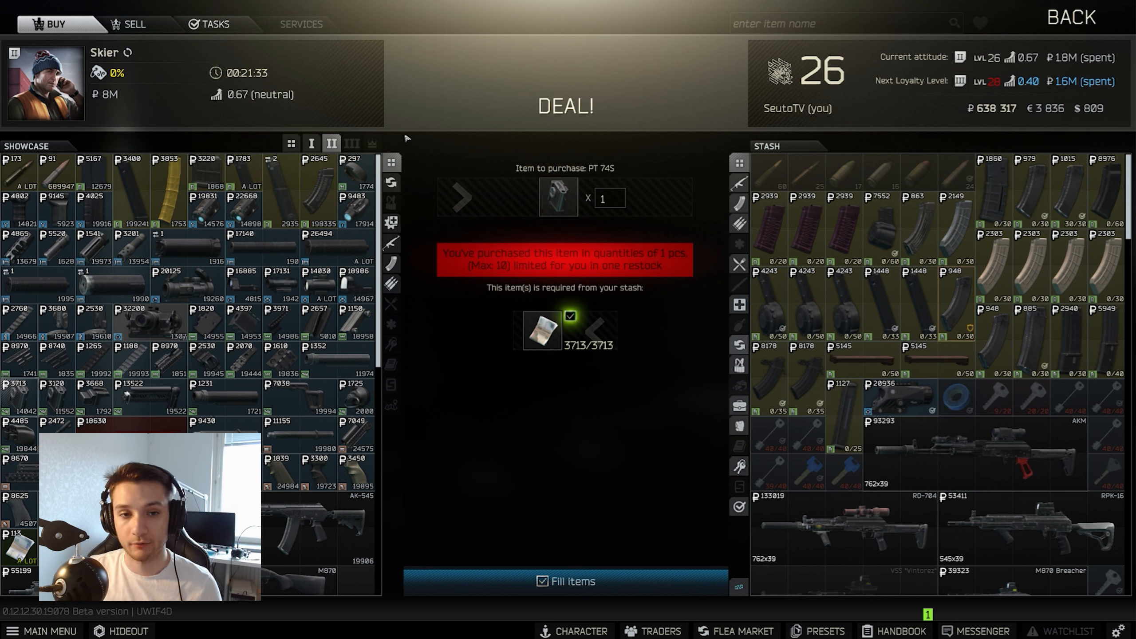
pyautogui.moveTo(410, 139)
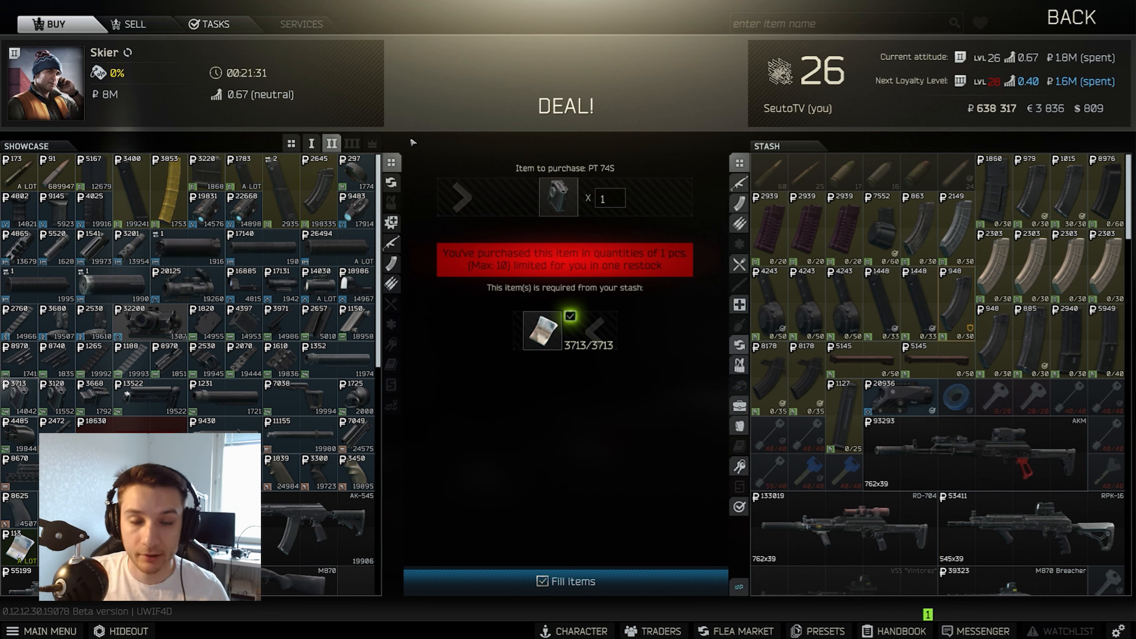
pyautogui.moveTo(317, 170)
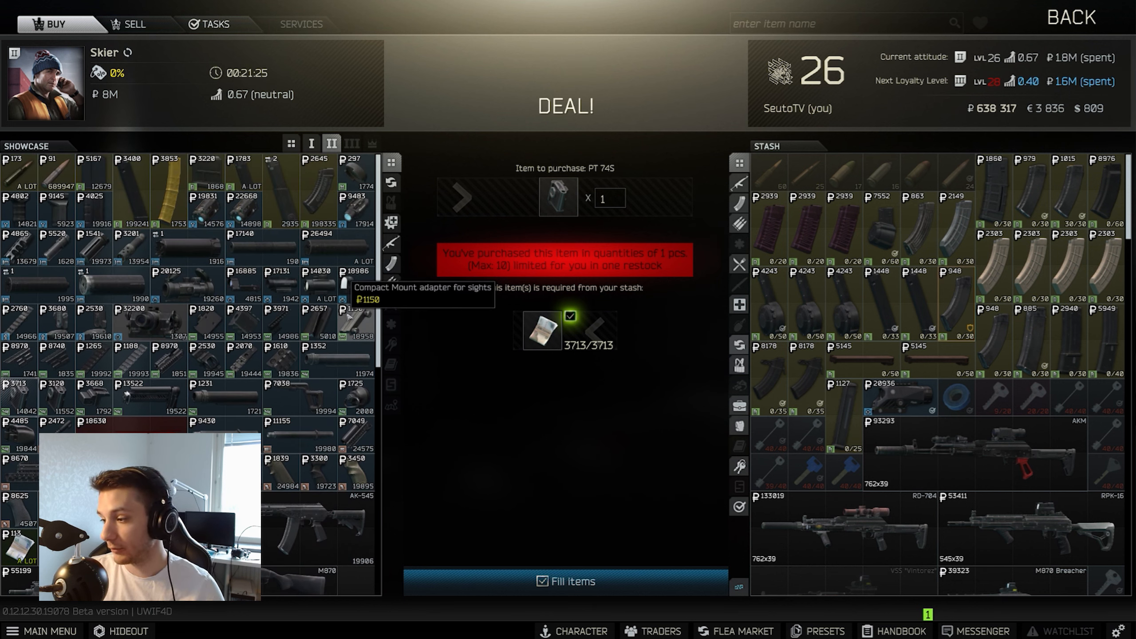
pyautogui.moveTo(11, 385)
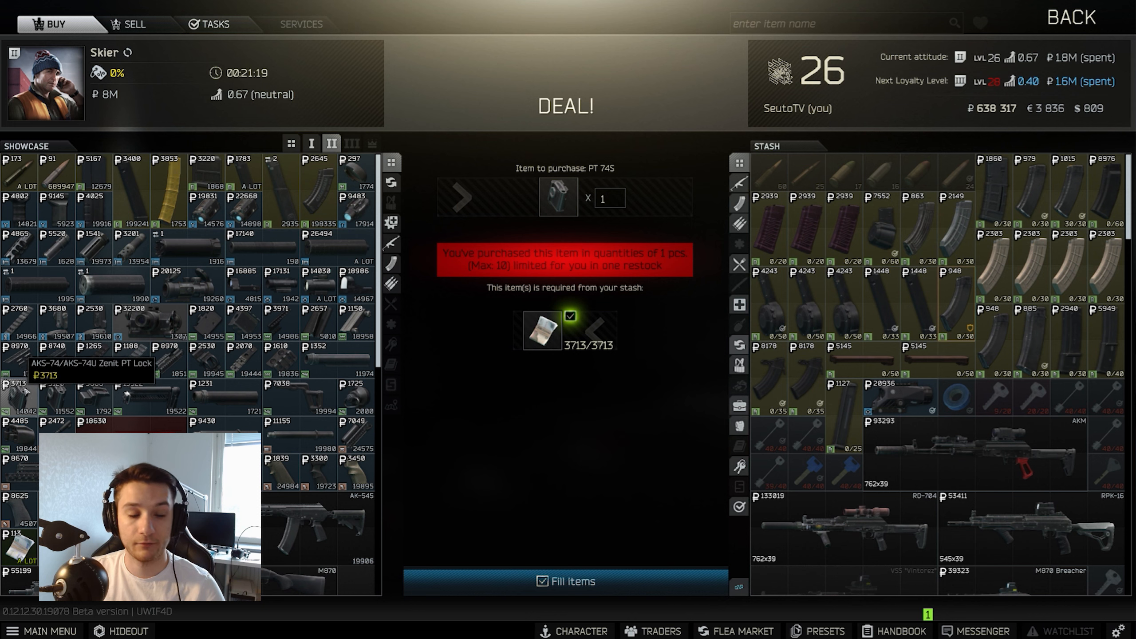
pyautogui.moveTo(73, 384)
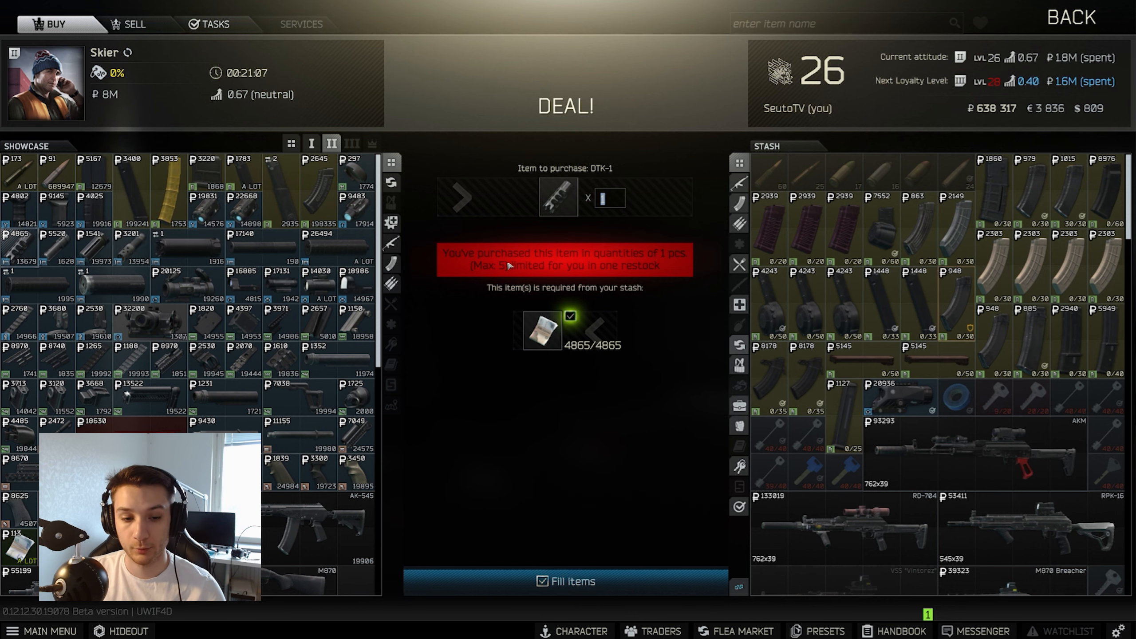
pyautogui.click(1072, 16)
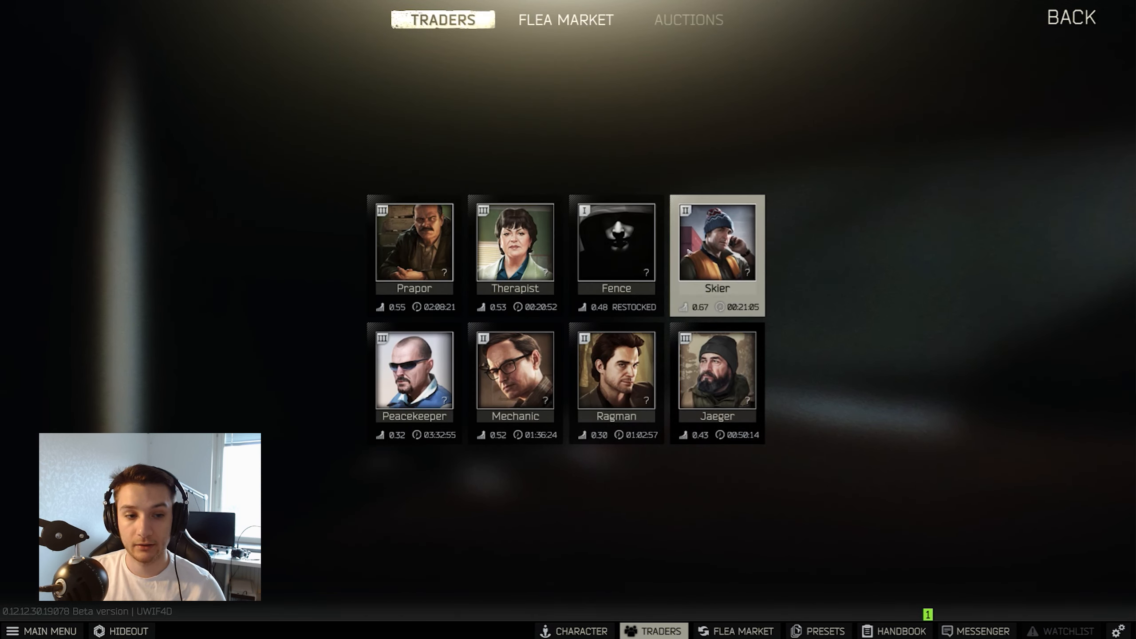
# Step: Visit Skier's shop, then switch to the Flea Market listings
pyautogui.click(716, 240)
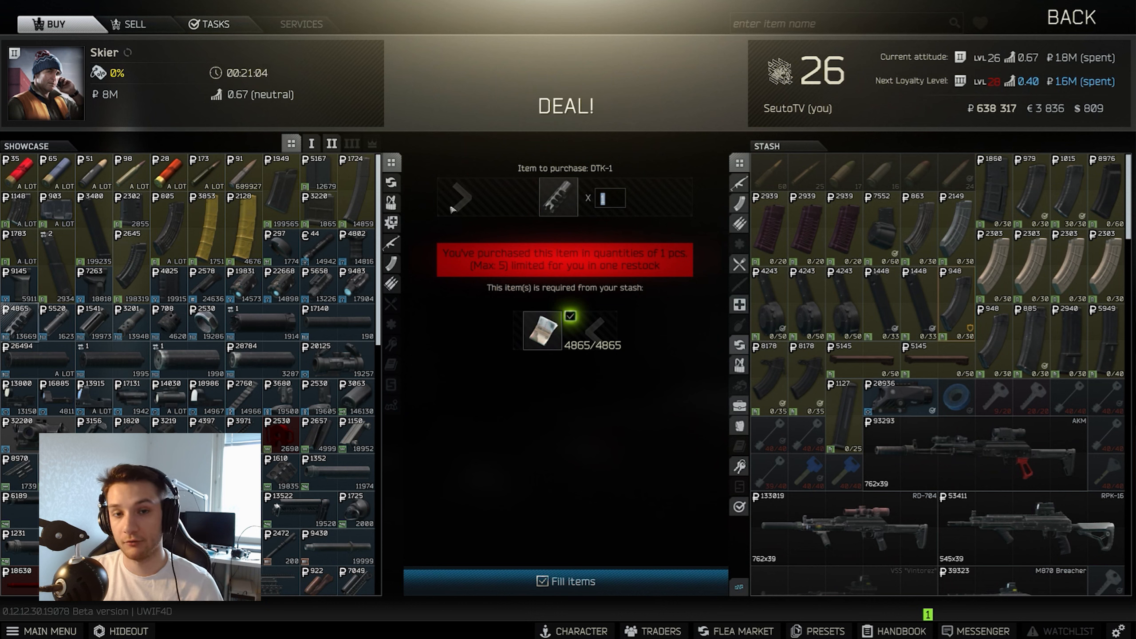
pyautogui.moveTo(391, 192)
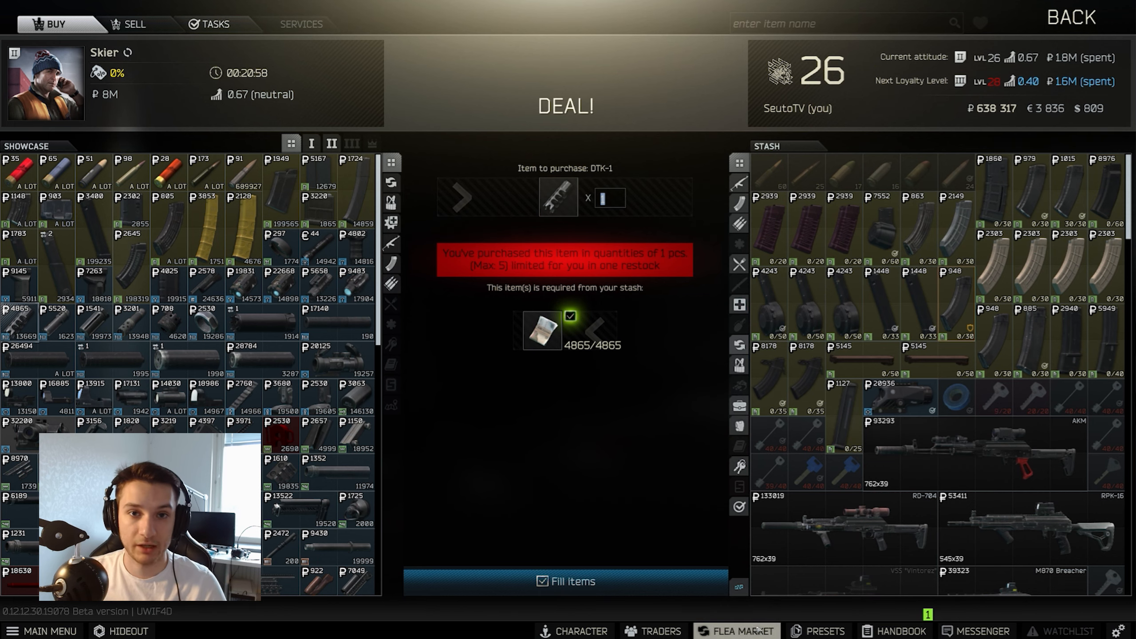
pyautogui.click(736, 637)
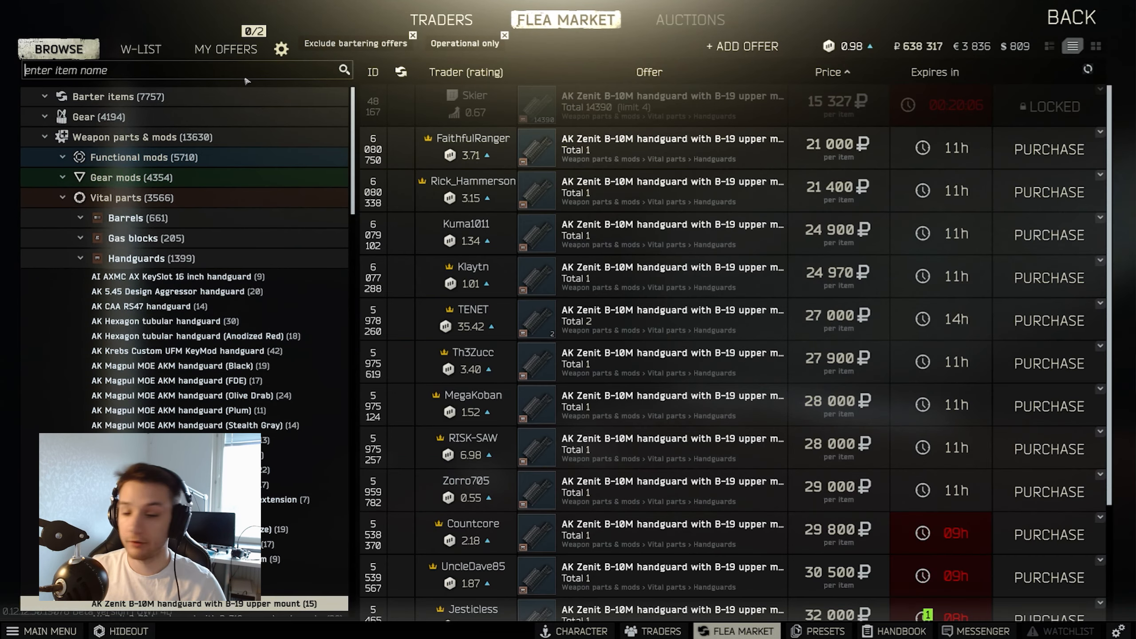
# Step: Search the flea market for 'AK Zenit' to list the Zenit AK part offers
pyautogui.write('zenit')
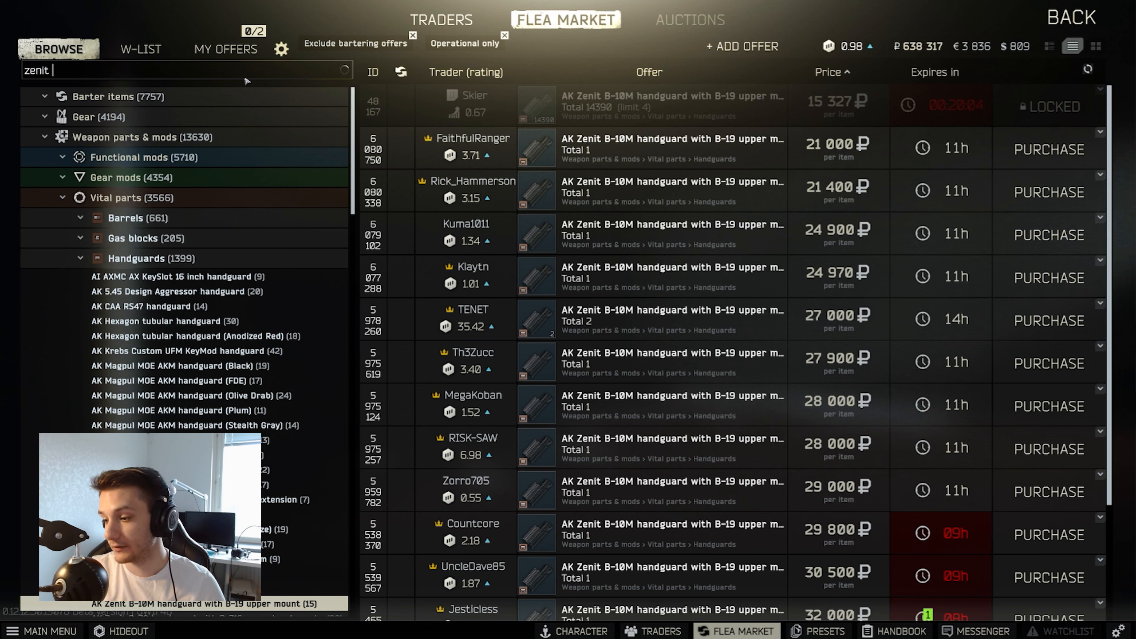
pyautogui.press('BackSpace')
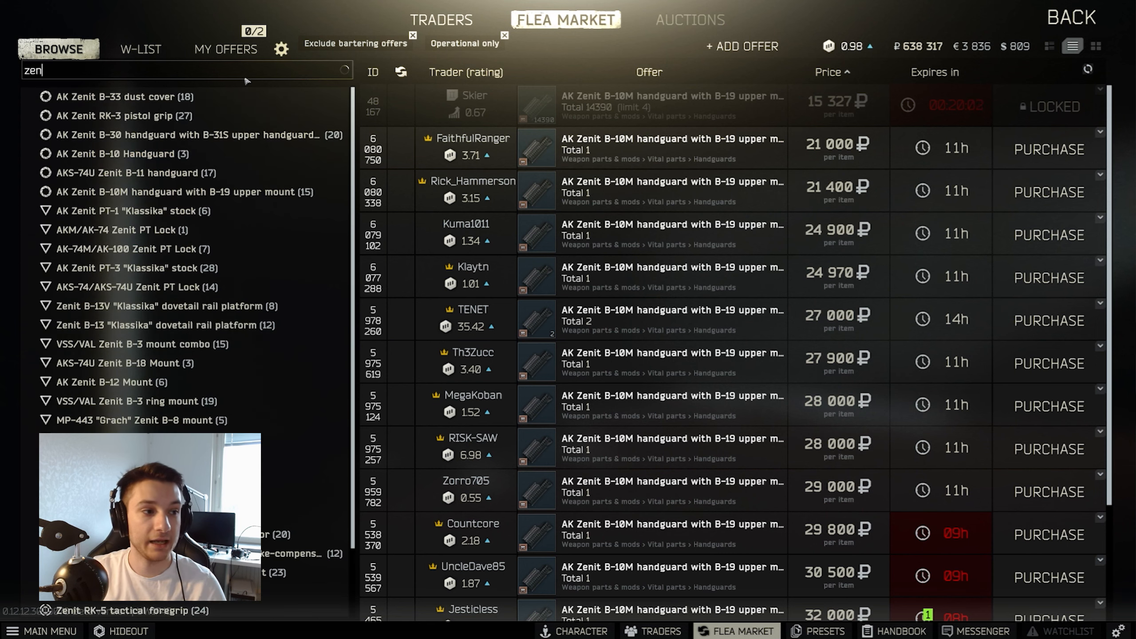
pyautogui.write('AK Zenit')
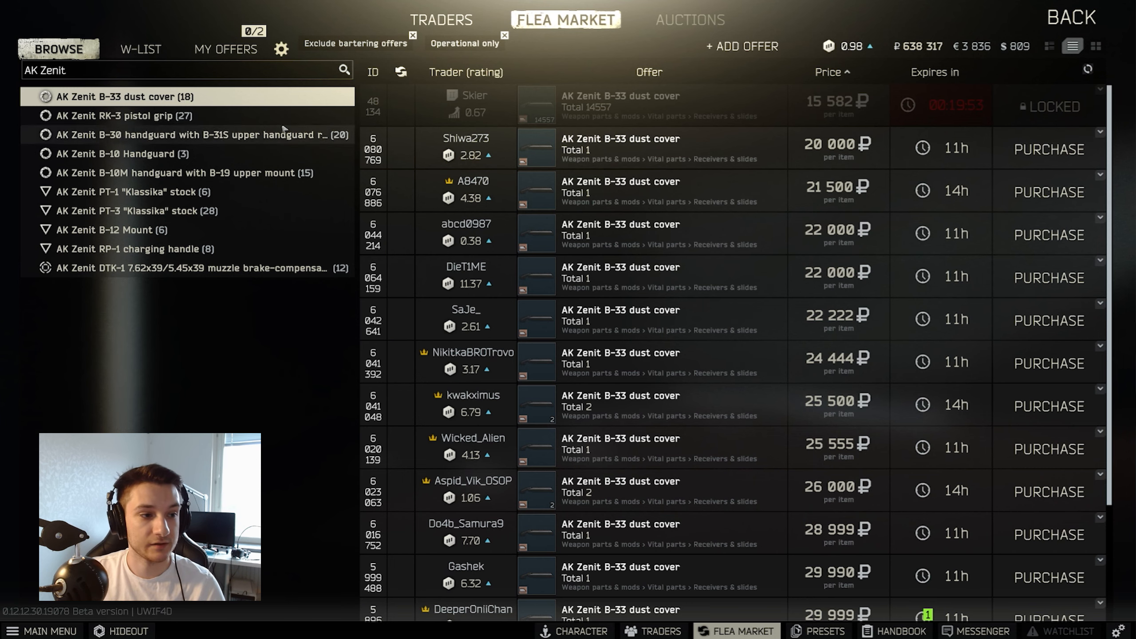
# Step: Review offers for the Zenit RK-3 pistol grip and PT-3 "Klassika" stock, then return to the main menu
pyautogui.click(124, 115)
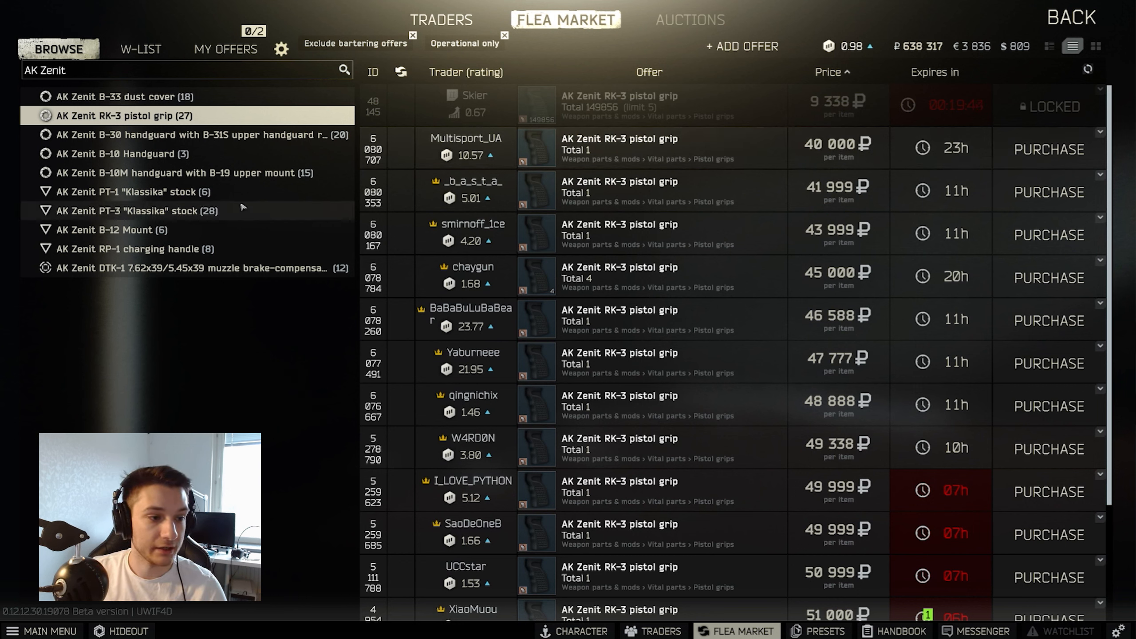
pyautogui.click(134, 211)
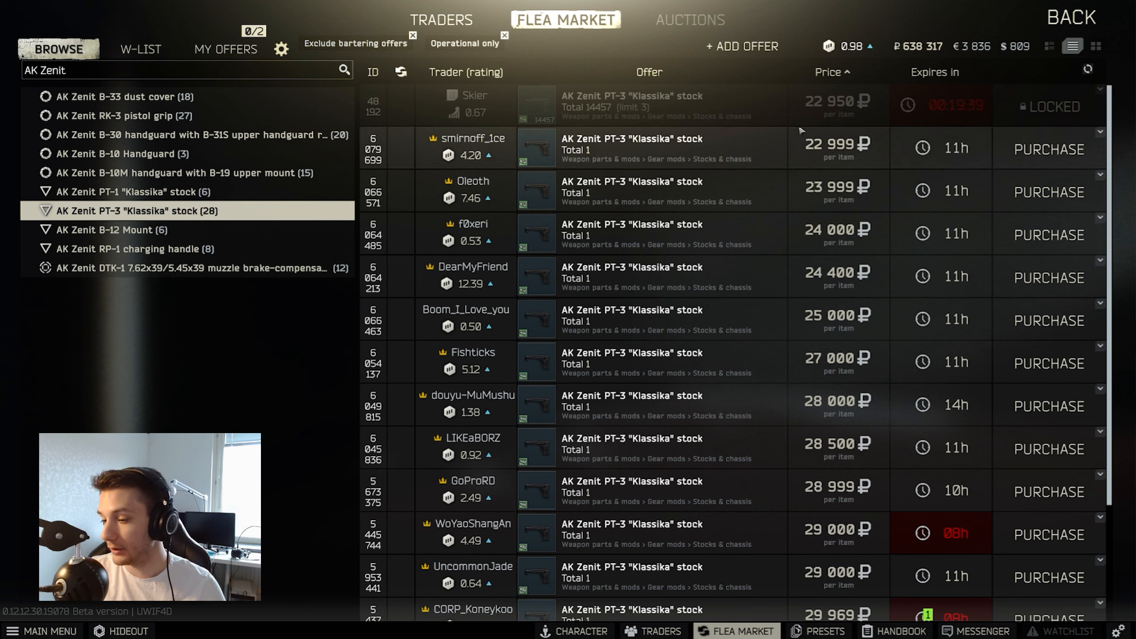
pyautogui.click(183, 172)
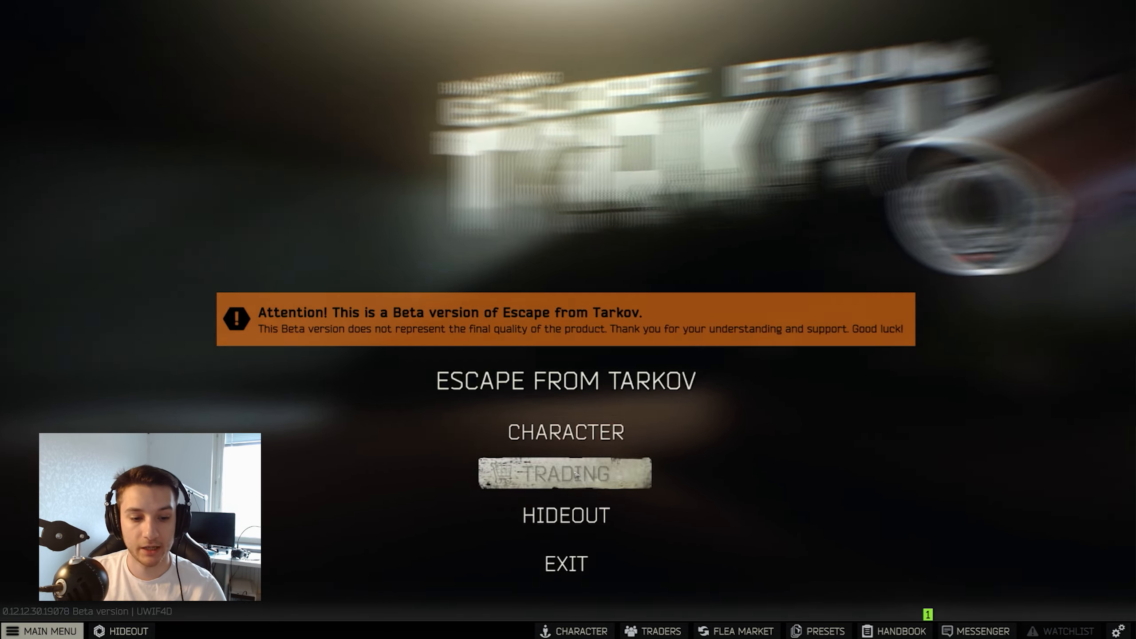
# Step: Hand in Gunsmith – Part 9 at Mechanic's tasks and accept Gunsmith – Part 10
pyautogui.click(564, 473)
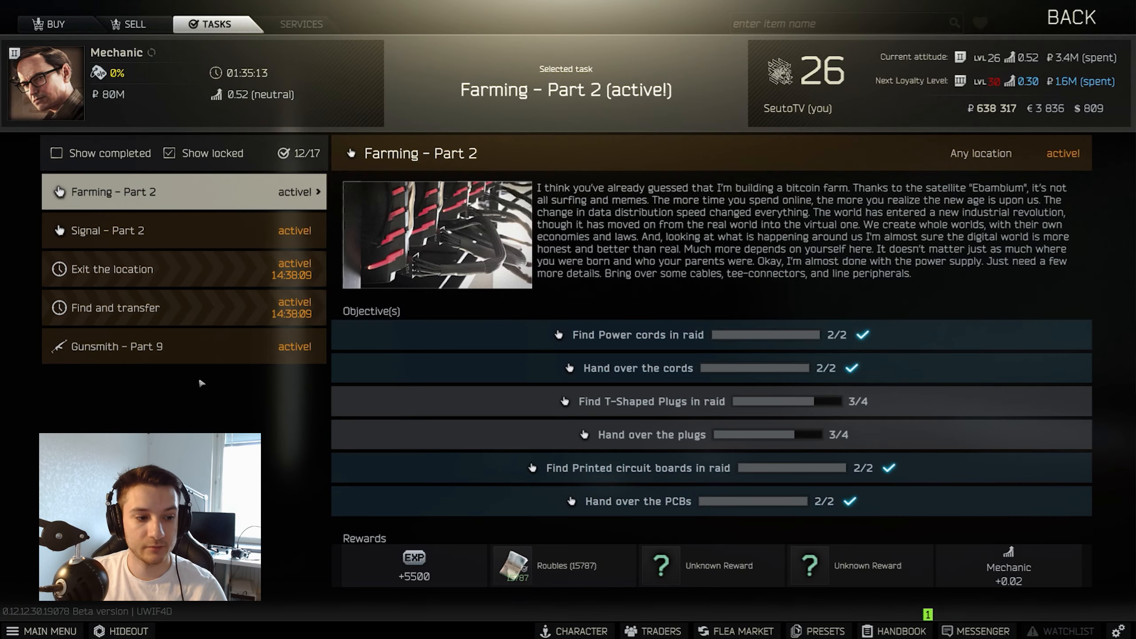
pyautogui.click(116, 346)
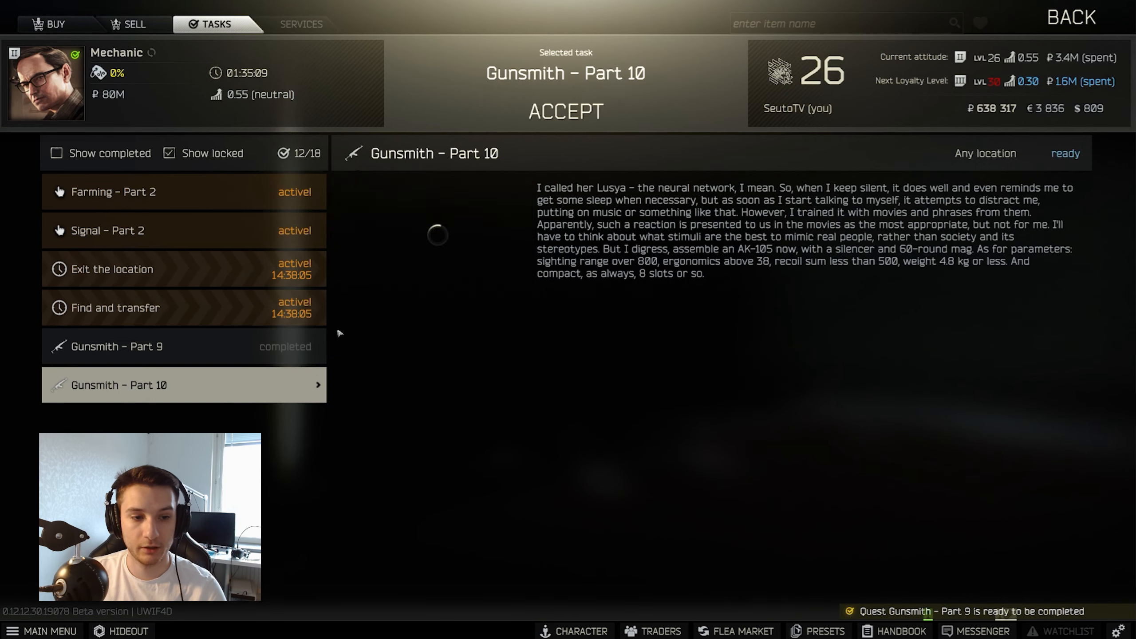
pyautogui.click(565, 111)
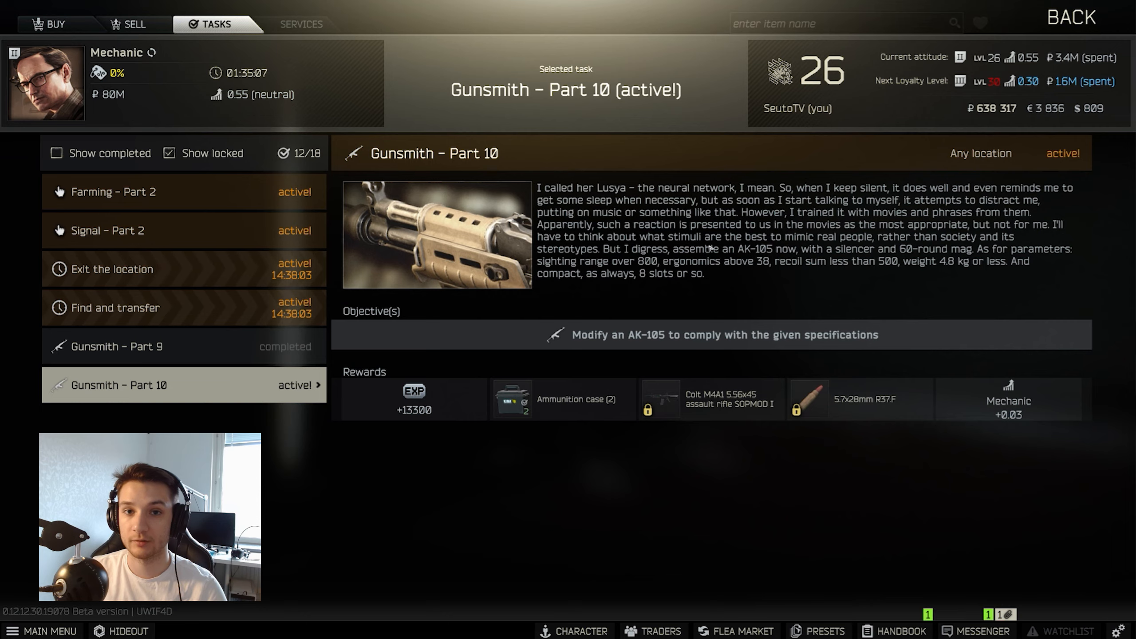